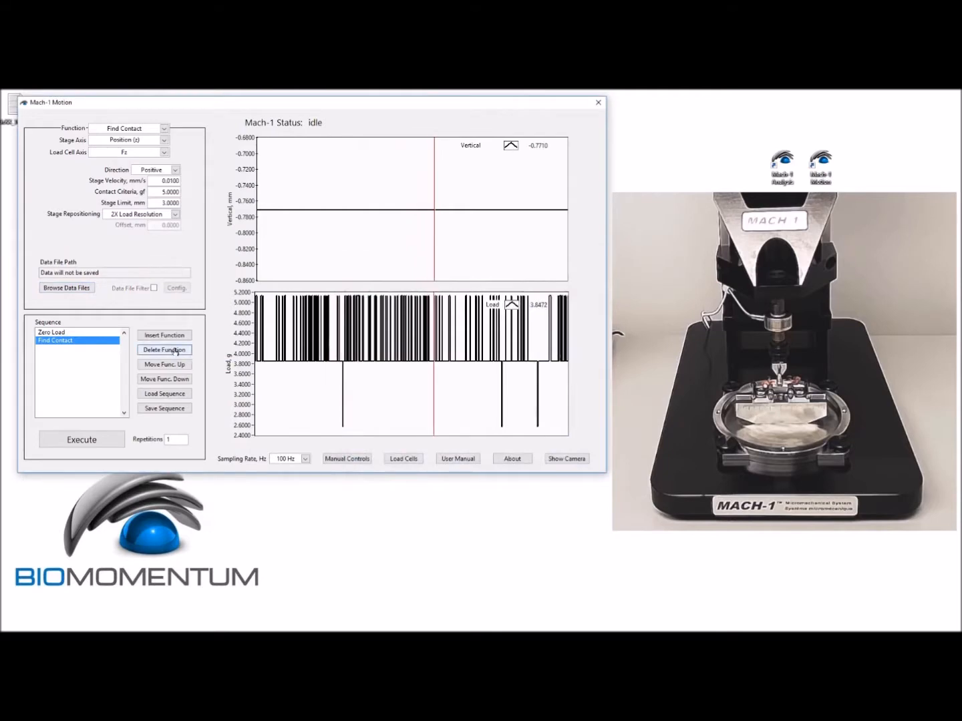
Select Zero Load in the Zero Load, Find Contact, Zero Position sequence.
left_click(51, 332)
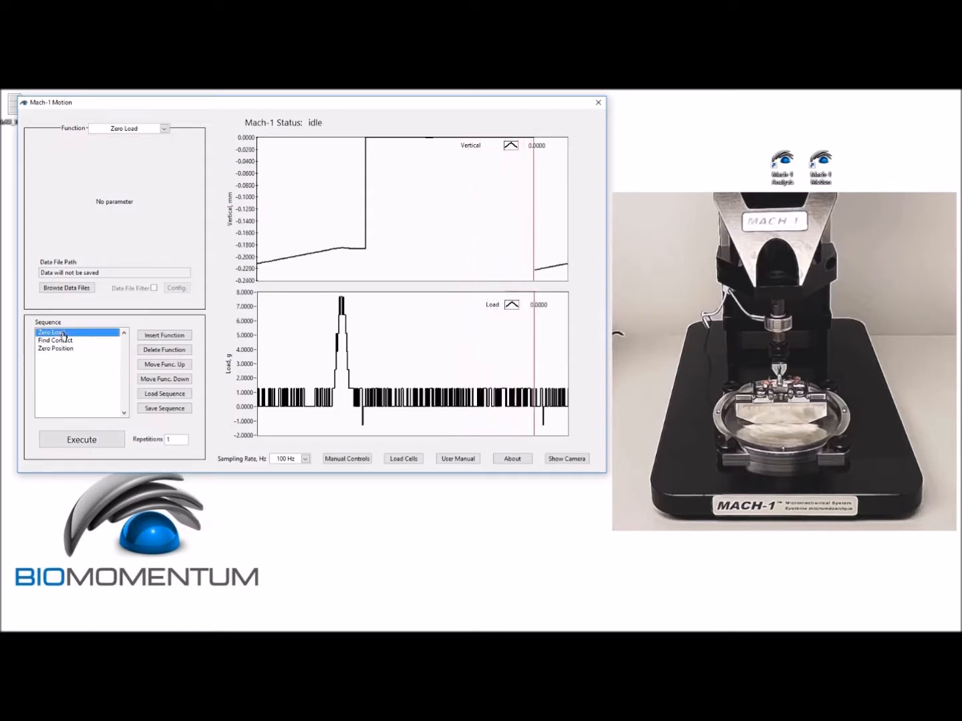
left_click(81, 439)
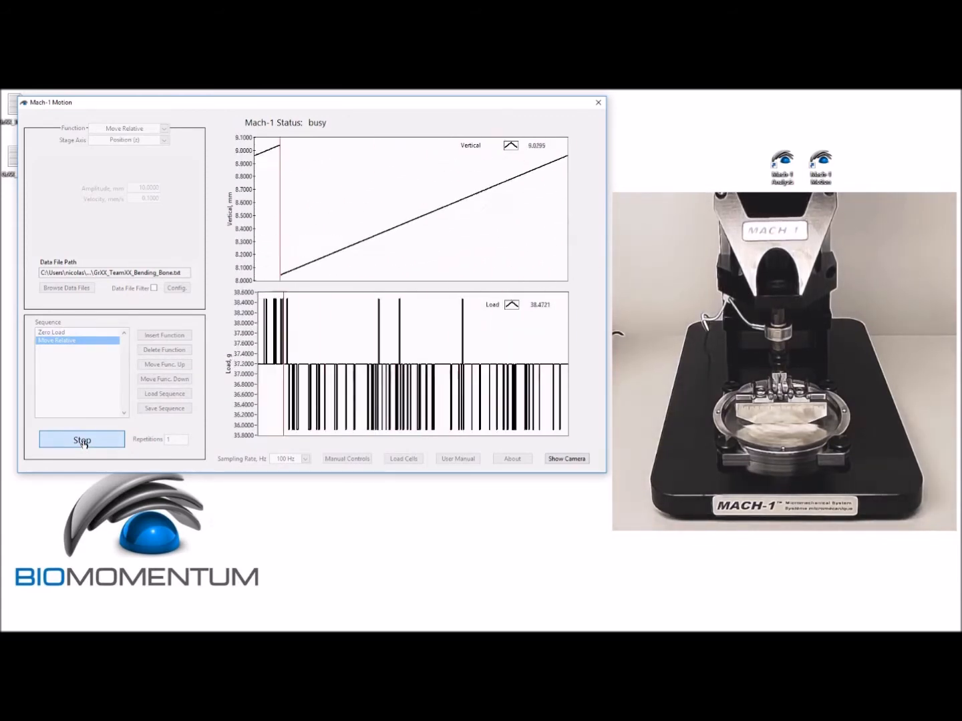